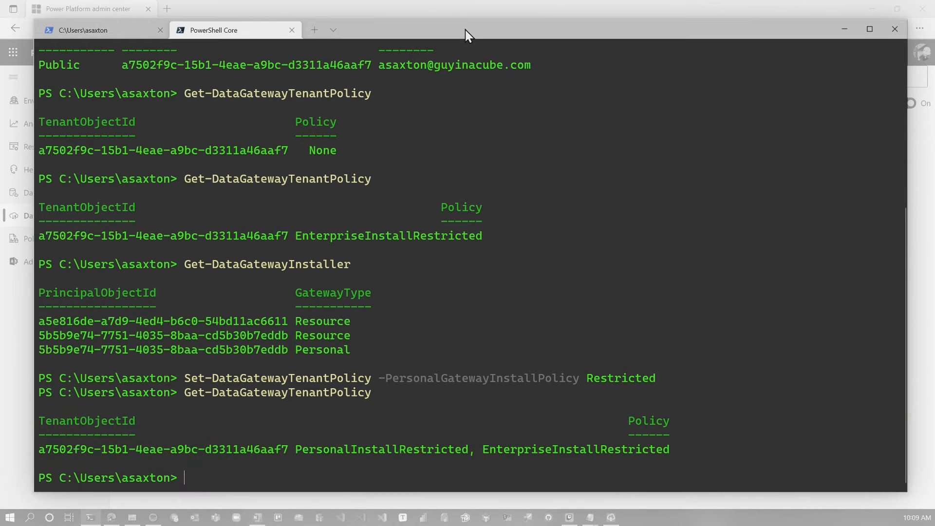
Step: Compose the Set-DataGatewayInstaller command adding principal 6a2bfca2-98ba-413a-be61-6e4bbb8b8a4c as a Personal installer
type("Set-DataGatewayInstaller -PrincipalObjectIds \"6a2bfca2-98ba-413a-be61-6e4bbb8b8a4c\" -Operation Add -GatewayType Personal")
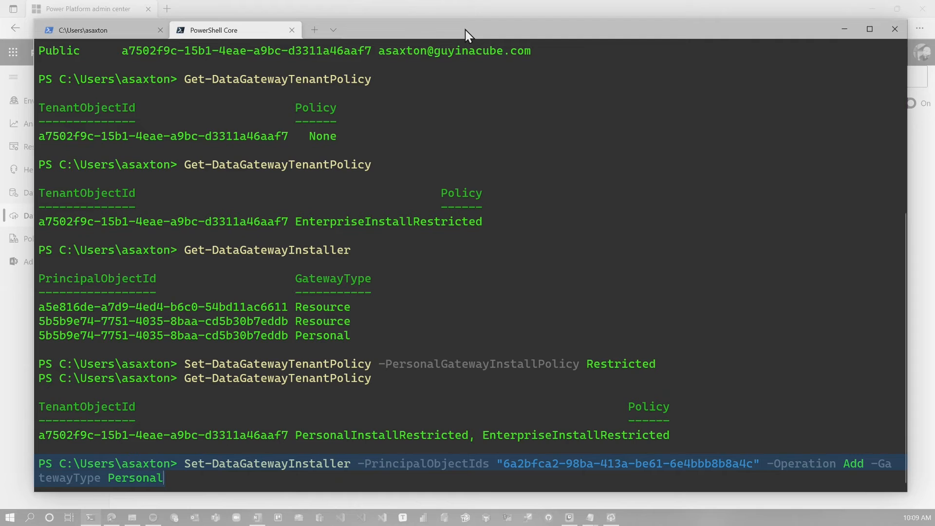
mouse_move(713, 471)
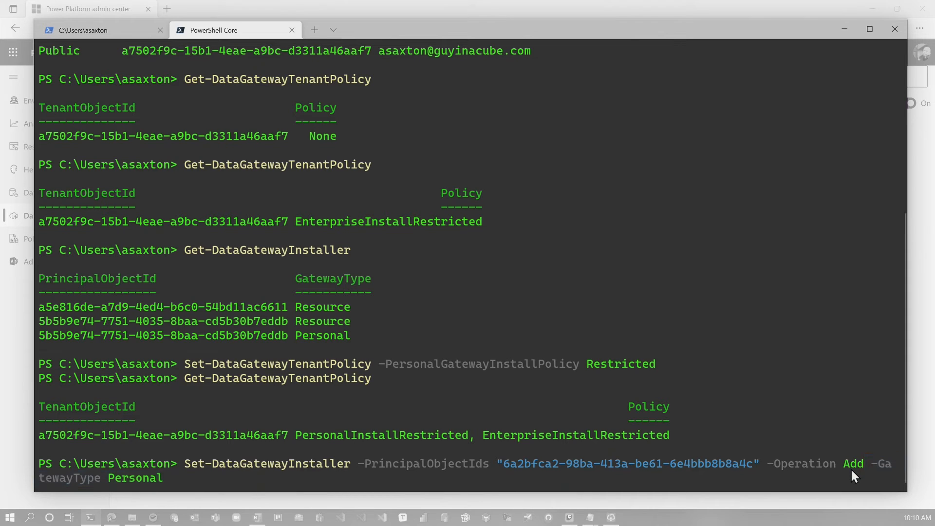
mouse_move(609, 490)
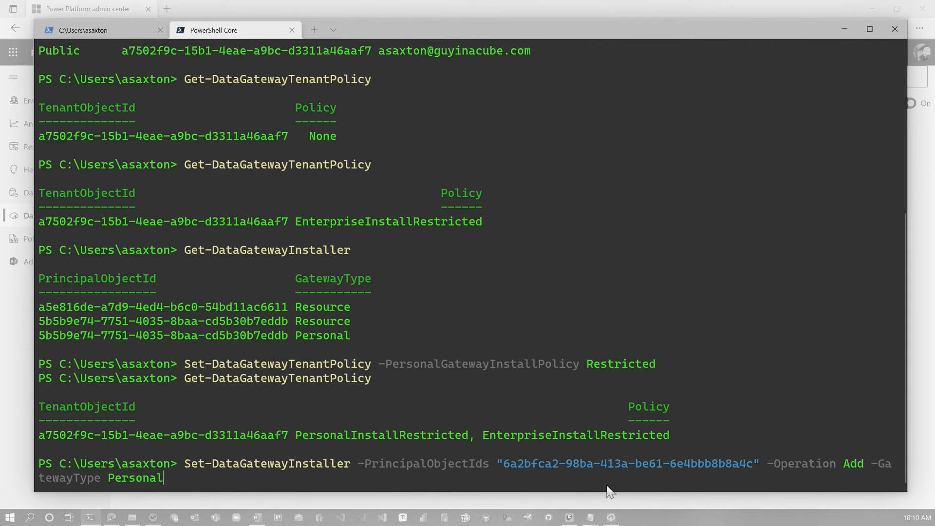
mouse_move(500, 446)
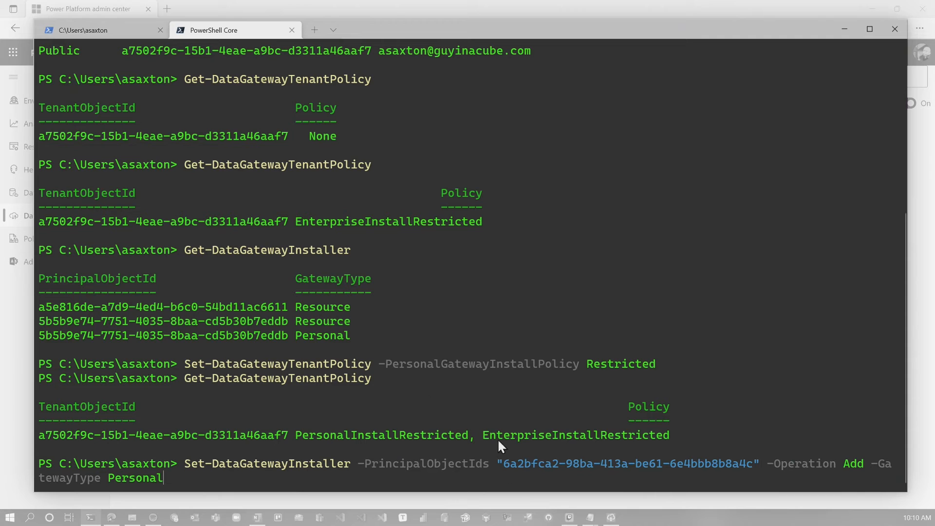
mouse_move(677, 255)
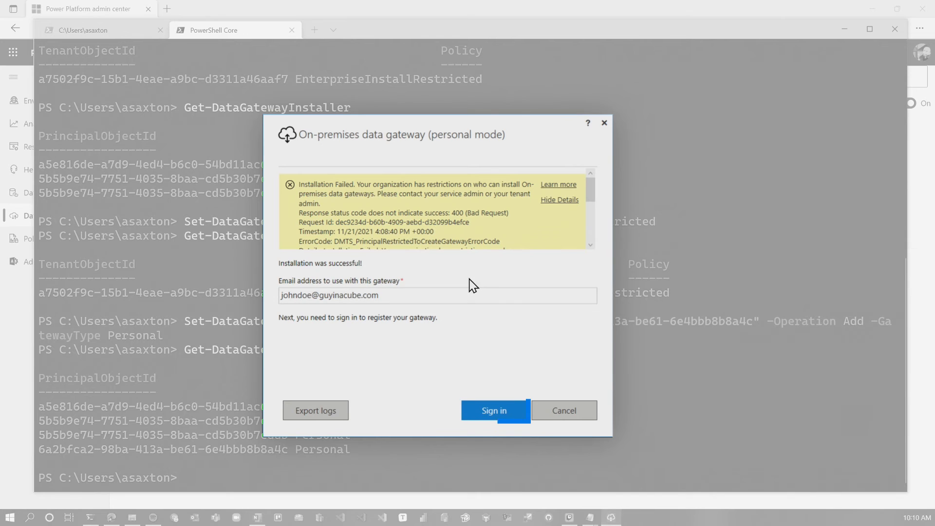
Step: Sign in within the gateway installer so the personal-mode gateway registers and reports online
left_click(494, 410)
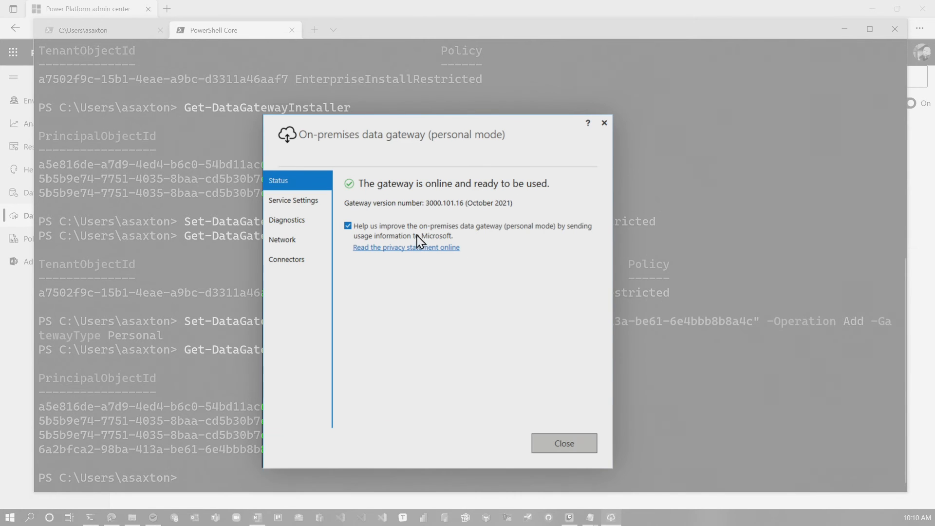